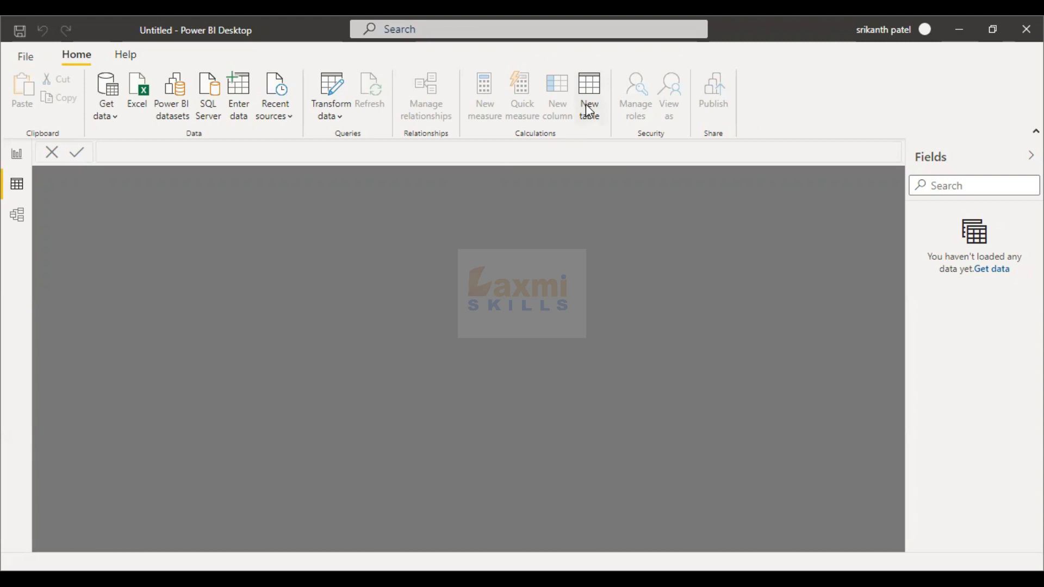
Create a new calculated table named Table from the ribbon's New table command.
{"action": "left_click", "coordinate": [589, 87]}
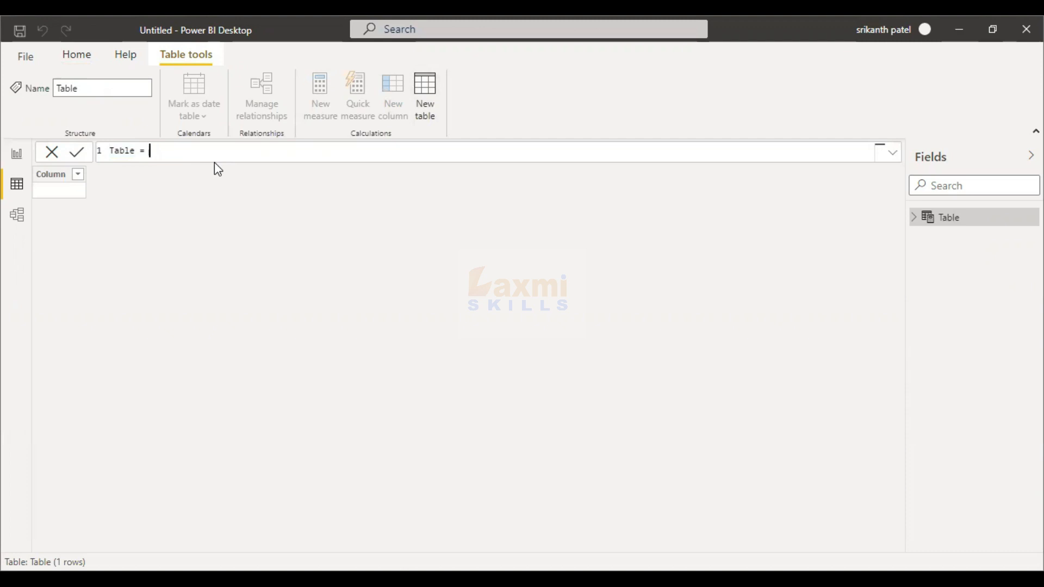
Define Table = { (1,"Laxmi") } giving one row with Value1 1 and Value2 Laxmi.
{"action": "type", "text": "{}"}
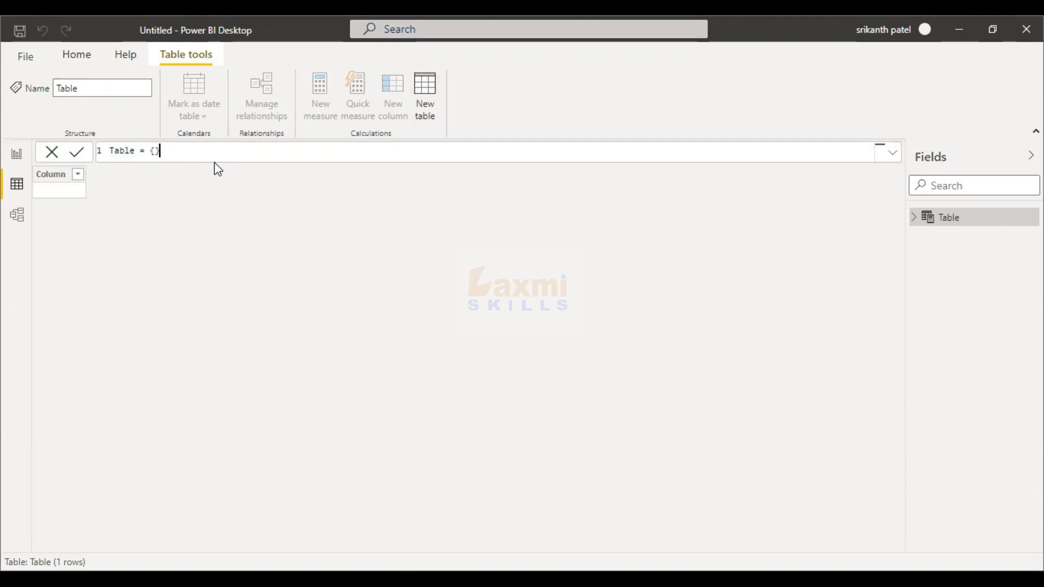
{"action": "key", "text": "Backspace"}
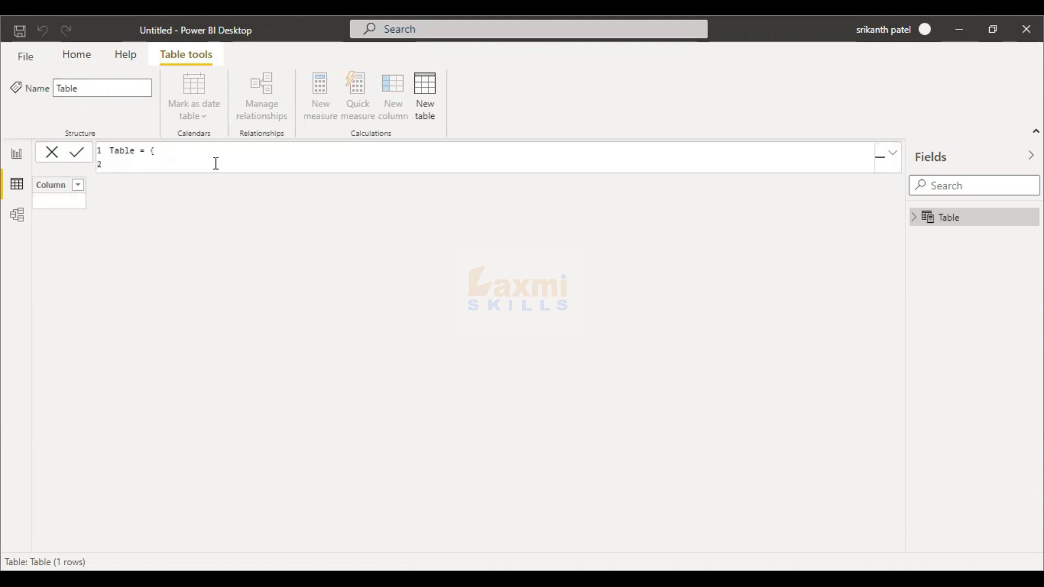
{"action": "type", "text": "(1"}
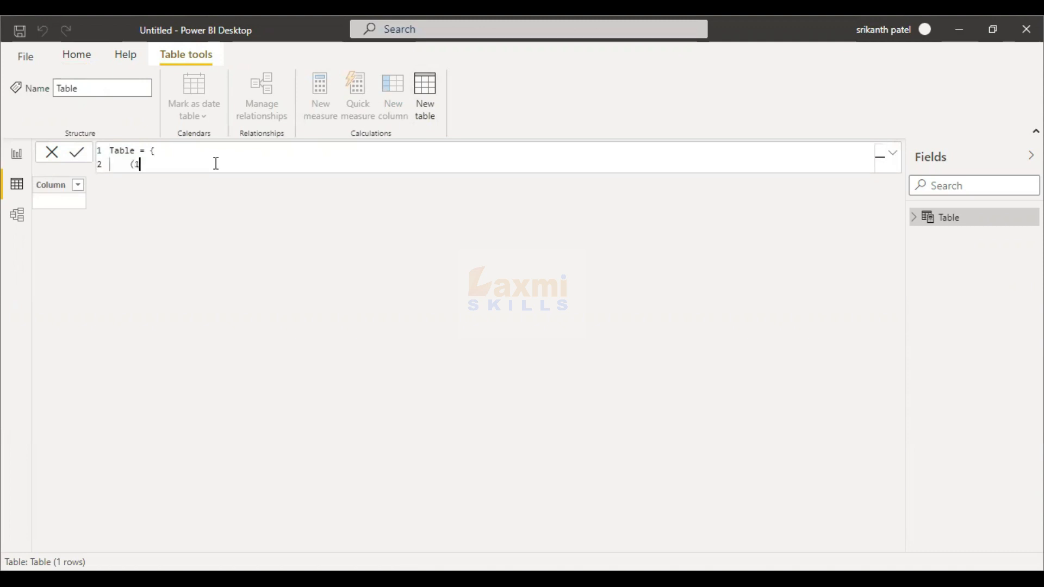
{"action": "type", "text": ",\"Laxmi"}
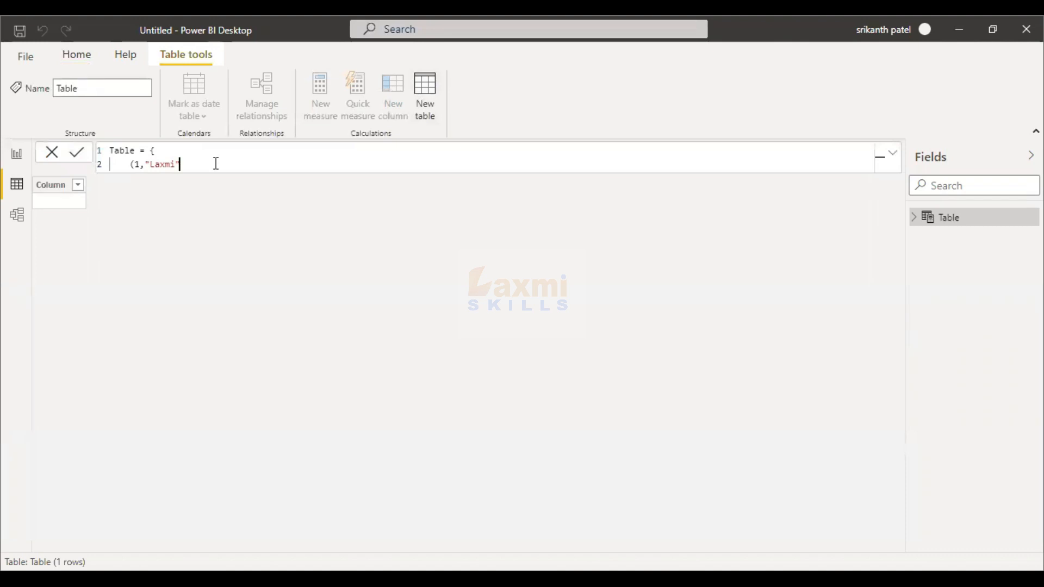
{"action": "key", "text": "Enter"}
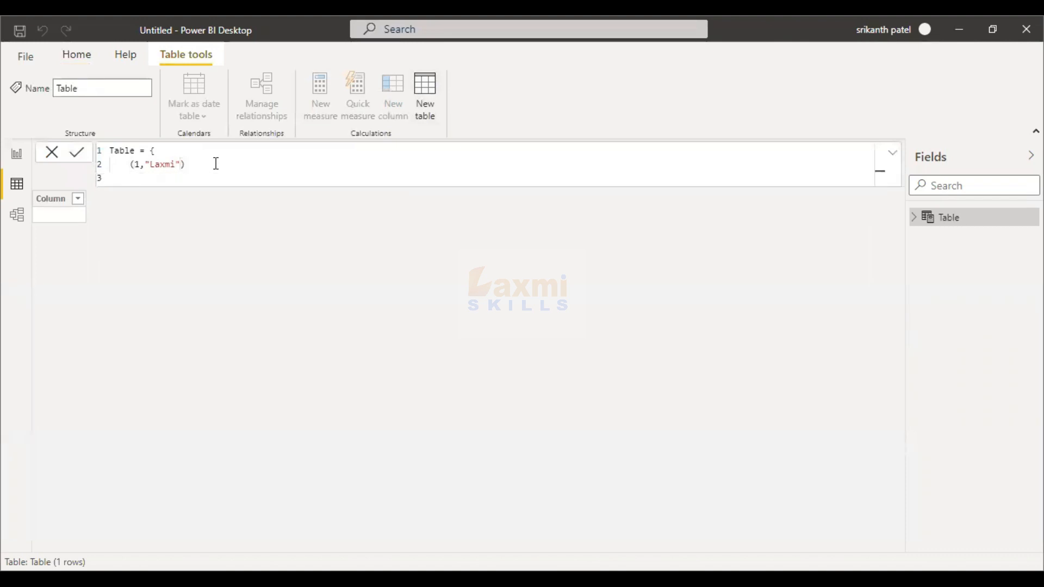
{"action": "type", "text": "}"}
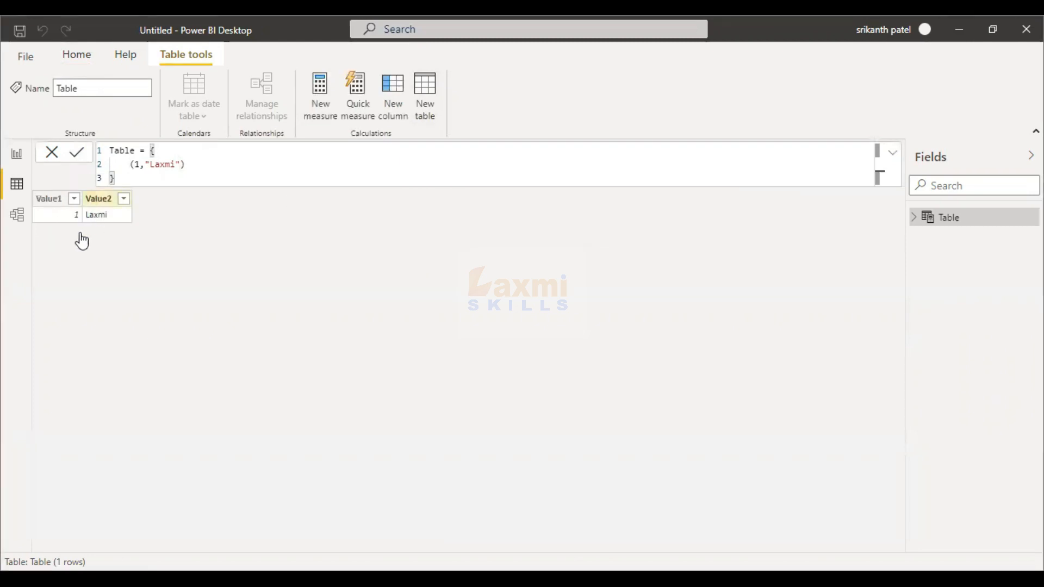
Append a second row constructor (2,"Venkatesh") and commit so the table shows two rows.
{"action": "left_click", "coordinate": [49, 199]}
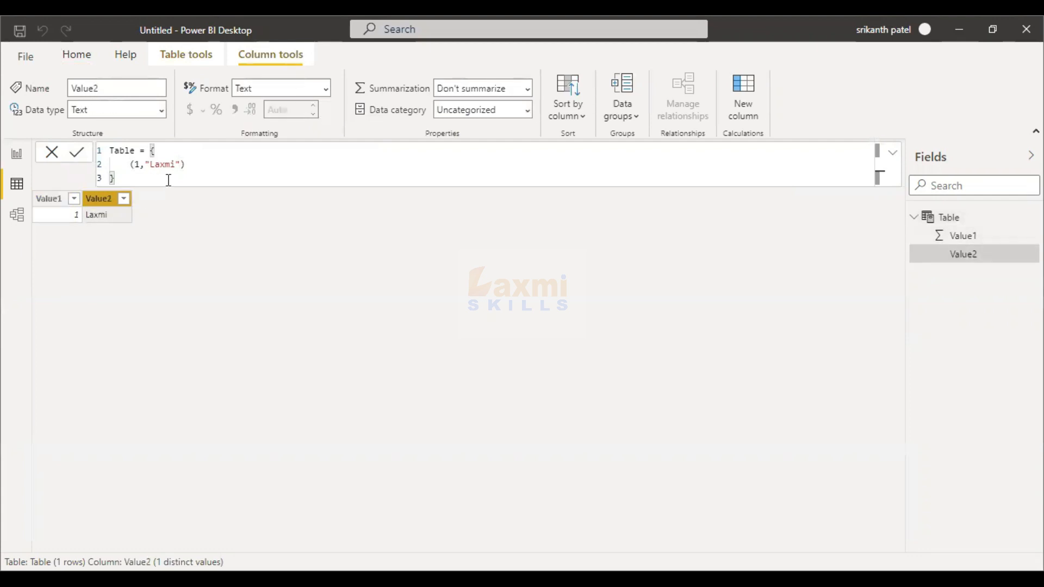
{"action": "type", "text": ","}
{"action": "type", "text": "("}
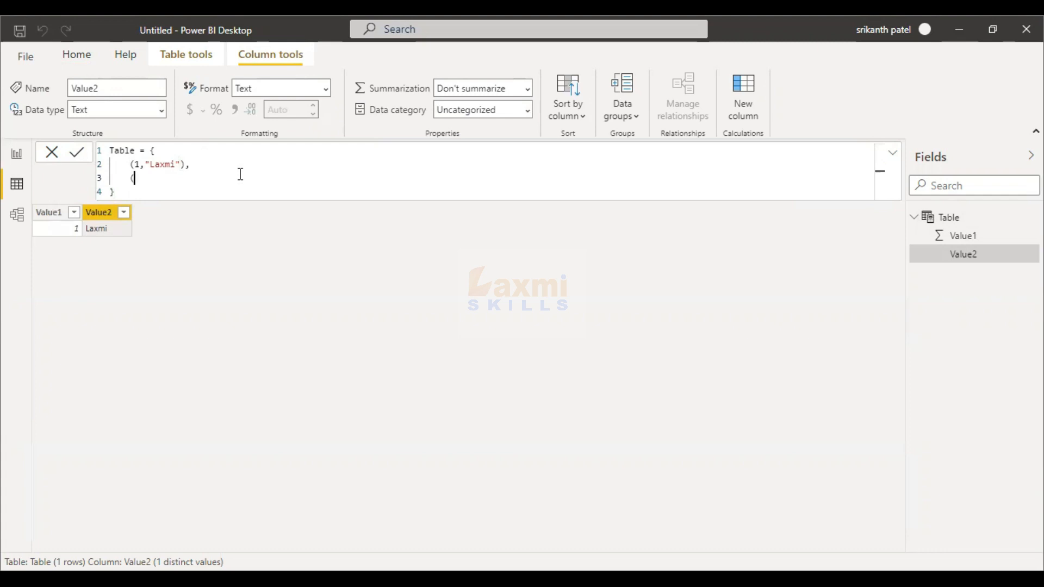
{"action": "type", "text": "2,"}
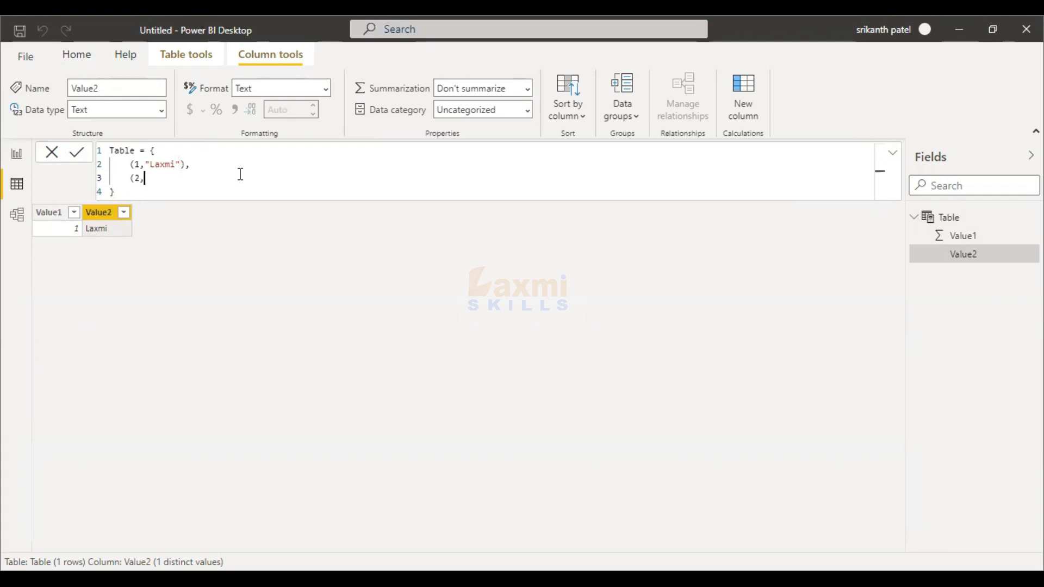
{"action": "type", "text": "\""}
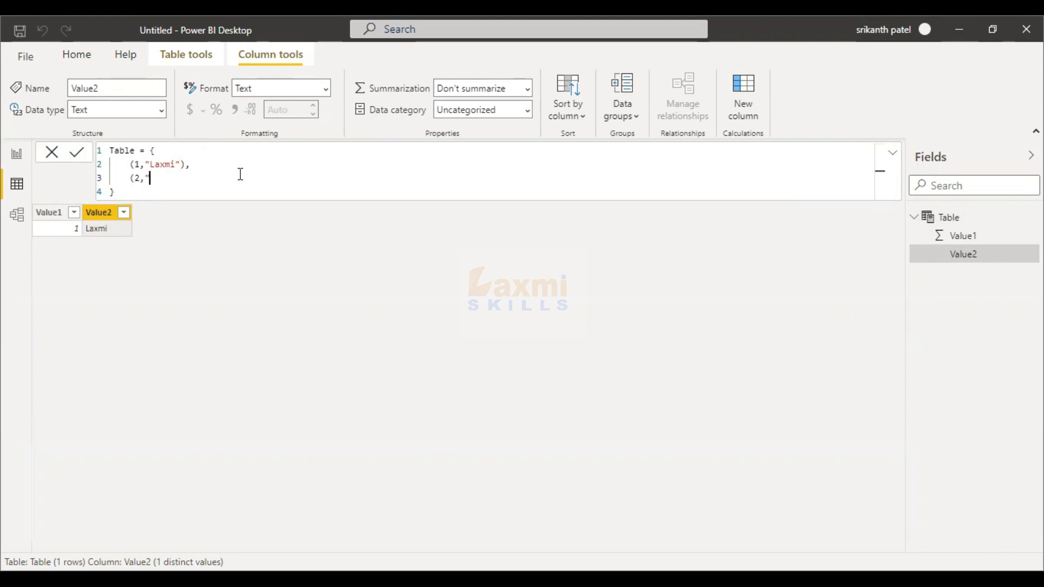
{"action": "type", "text": "Venka"}
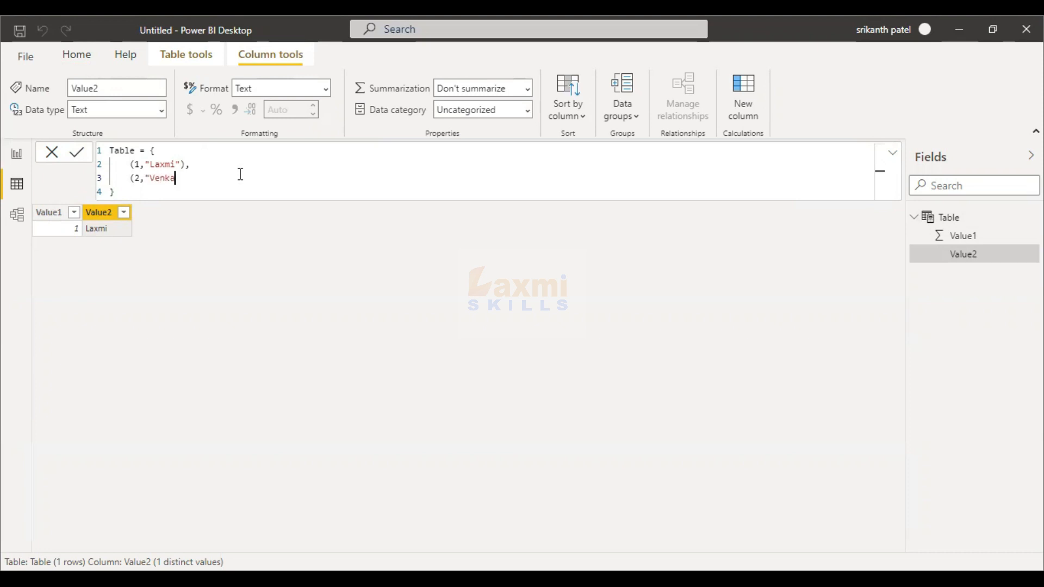
{"action": "type", "text": "tesh\")"}
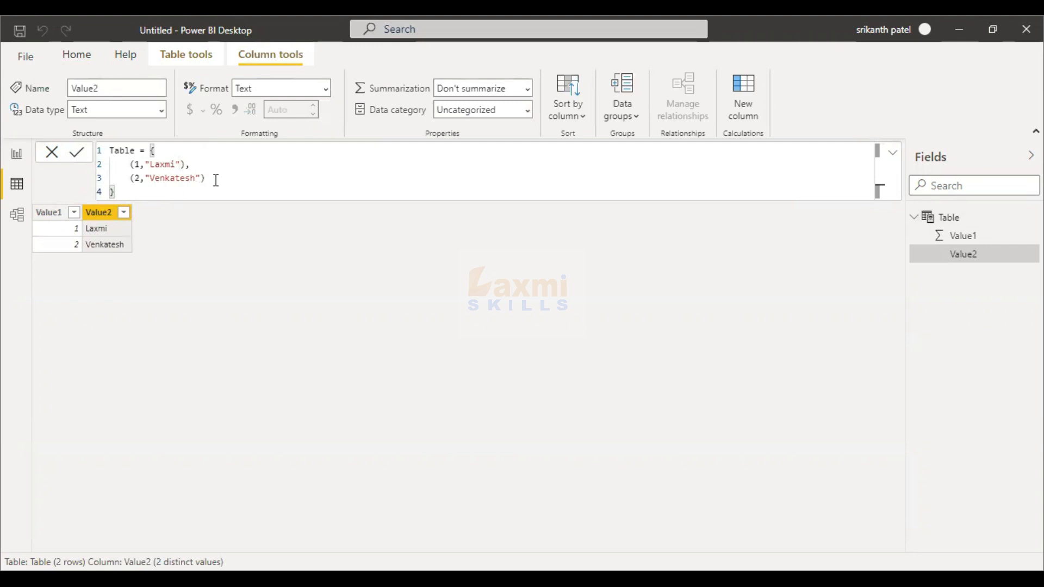
{"action": "key", "text": "Enter"}
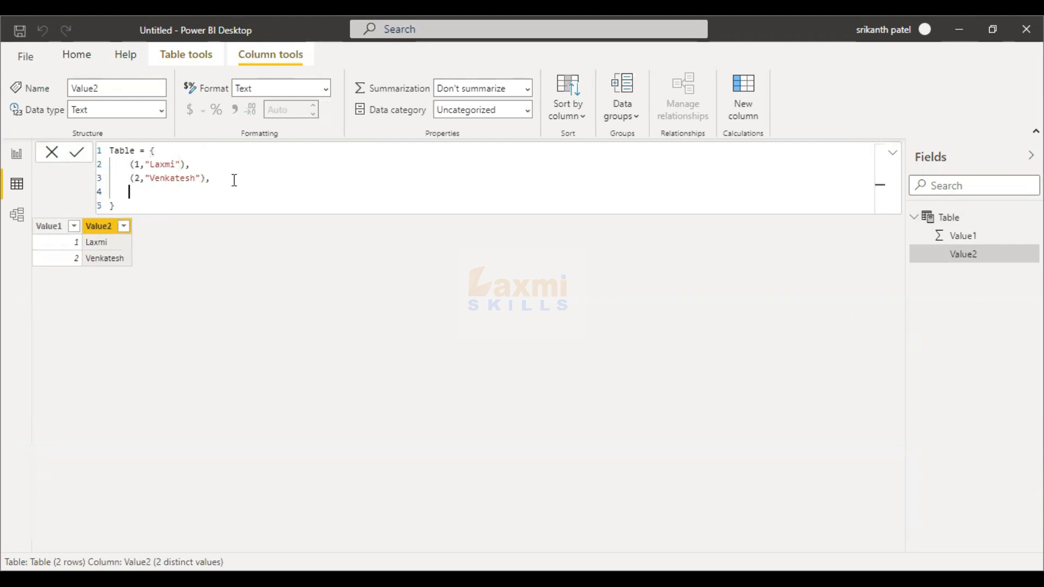
Begin a third row constructor on the new line, typed so far as (1,"Mar.
{"action": "type", "text": "("}
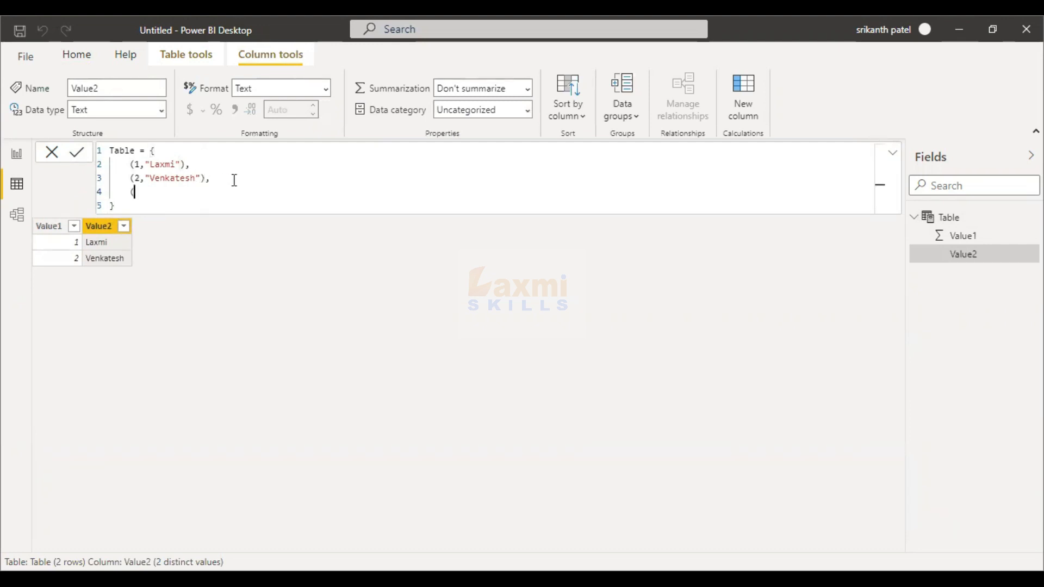
{"action": "type", "text": "1,"}
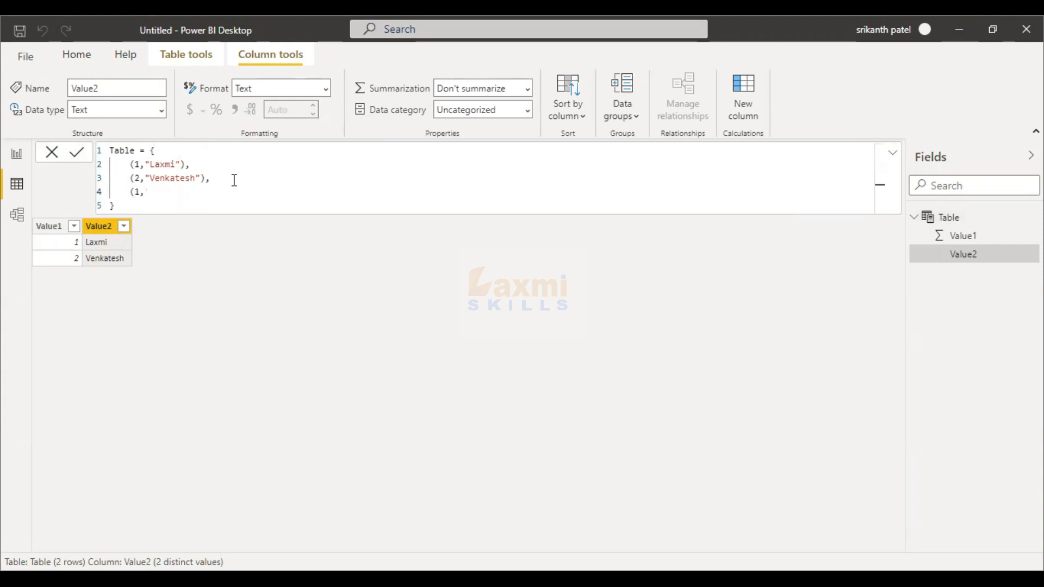
{"action": "type", "text": "\"Mar"}
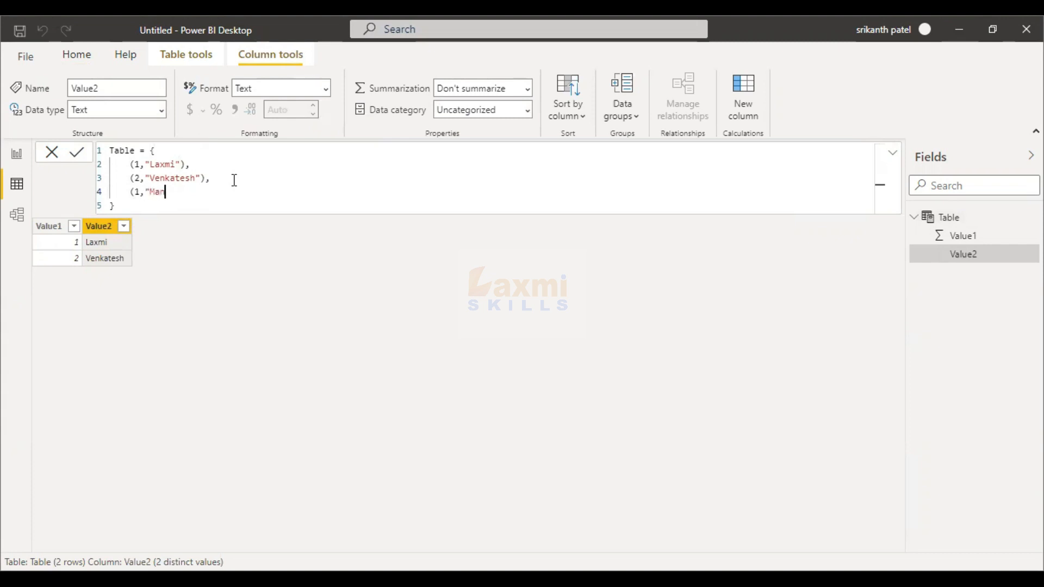